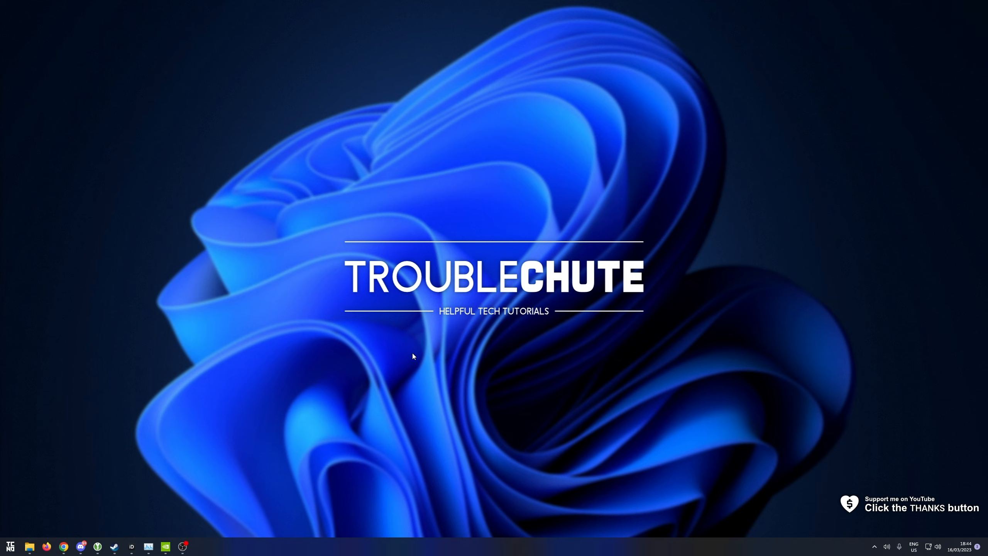
pyautogui.moveTo(439, 365)
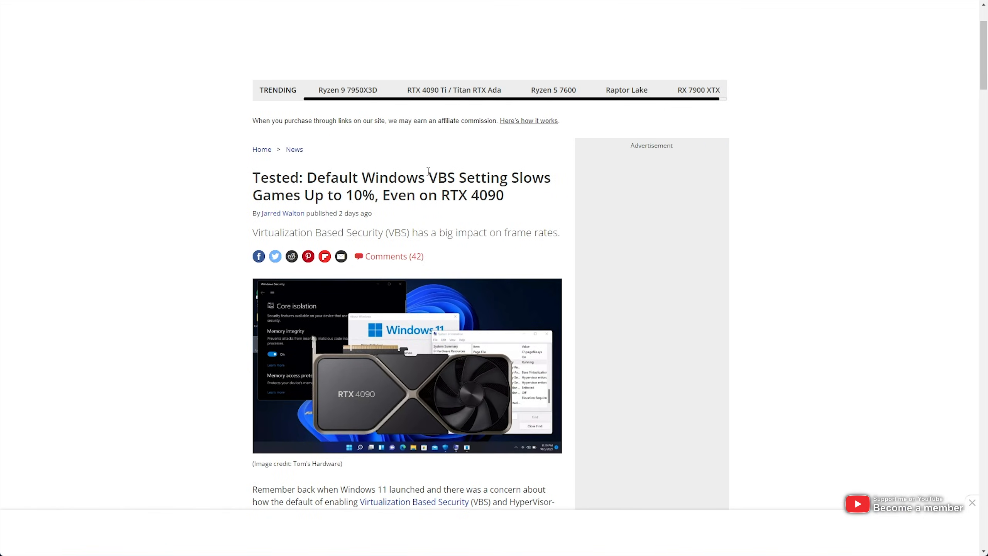
pyautogui.doubleClick(358, 195)
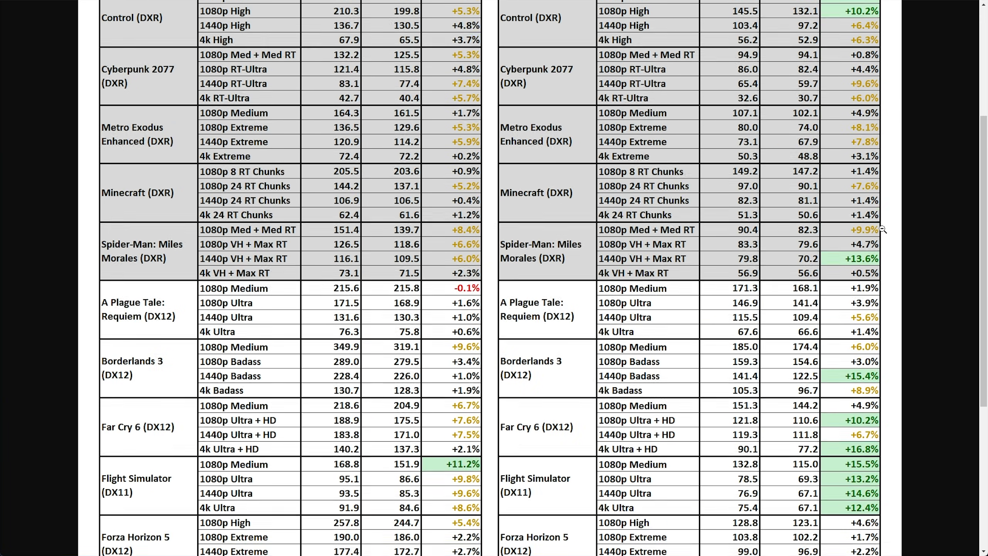
pyautogui.scroll(-3)
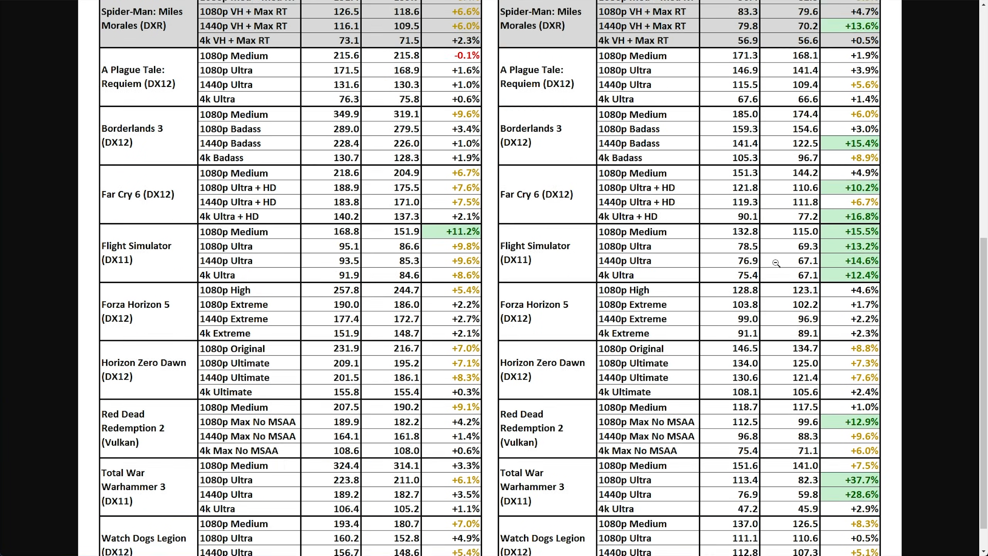
pyautogui.scroll(3)
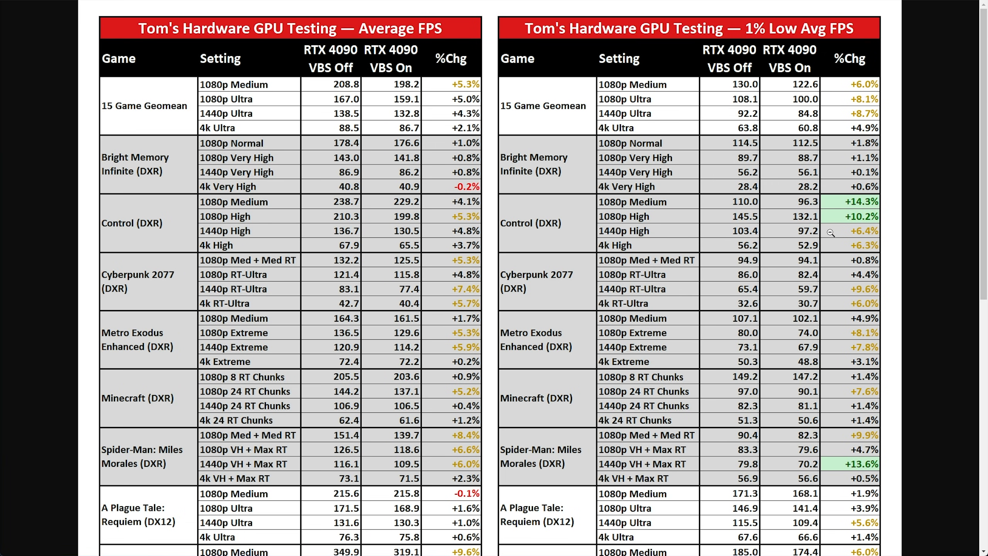
pyautogui.moveTo(470, 229)
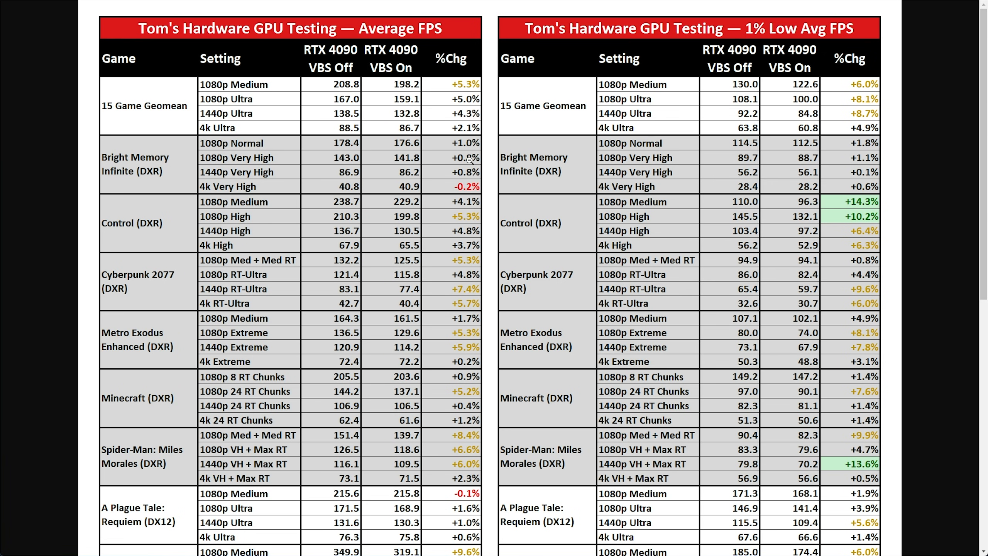
pyautogui.scroll(-3)
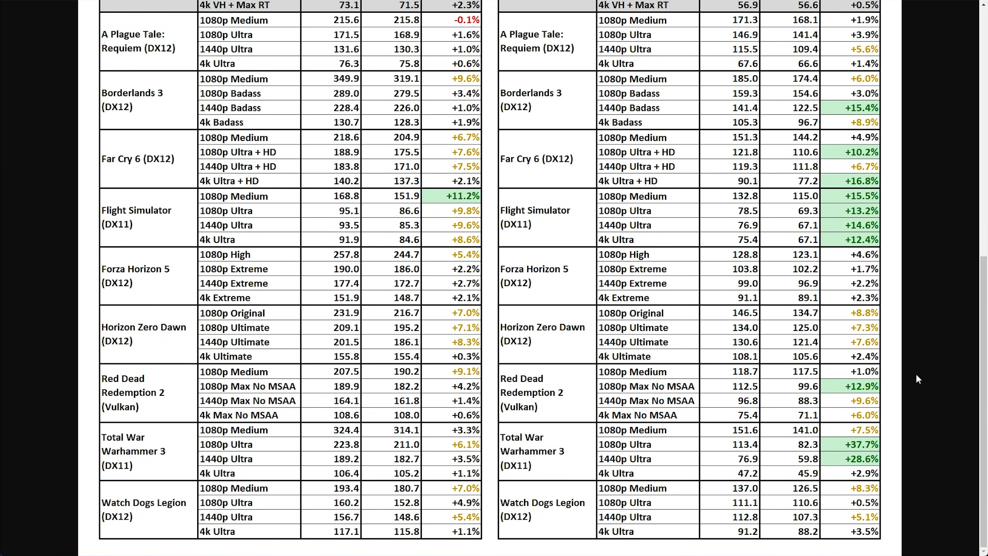
pyautogui.scroll(3)
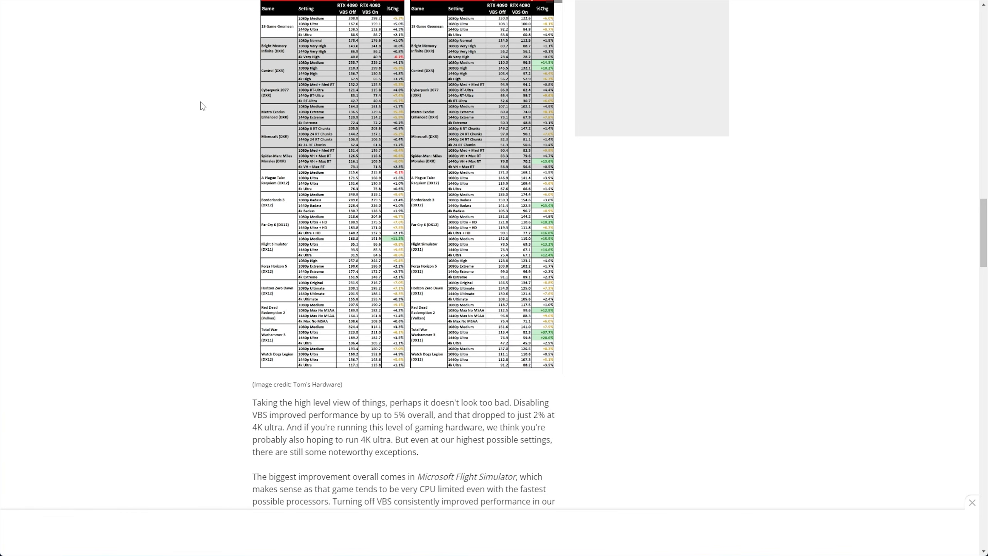
pyautogui.scroll(-3)
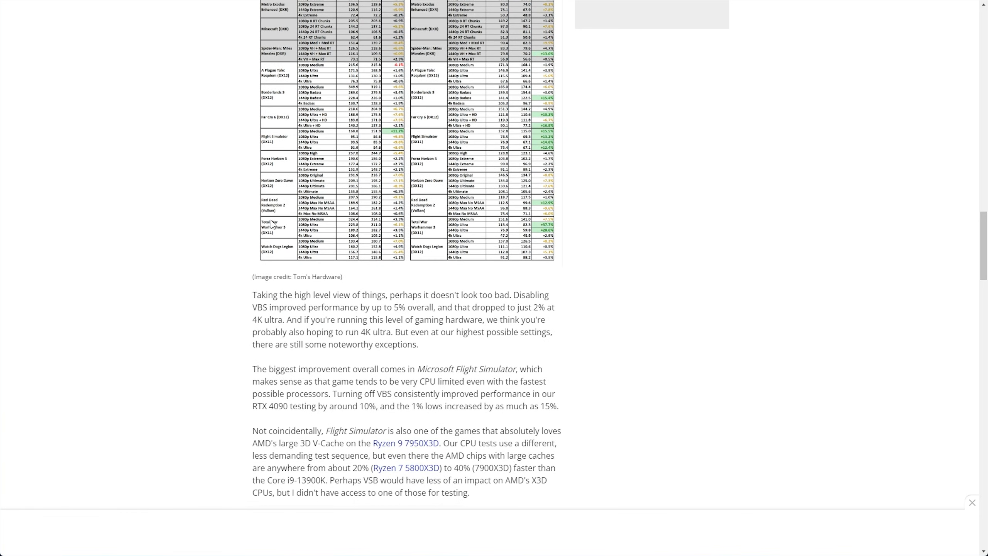
pyautogui.scroll(-3)
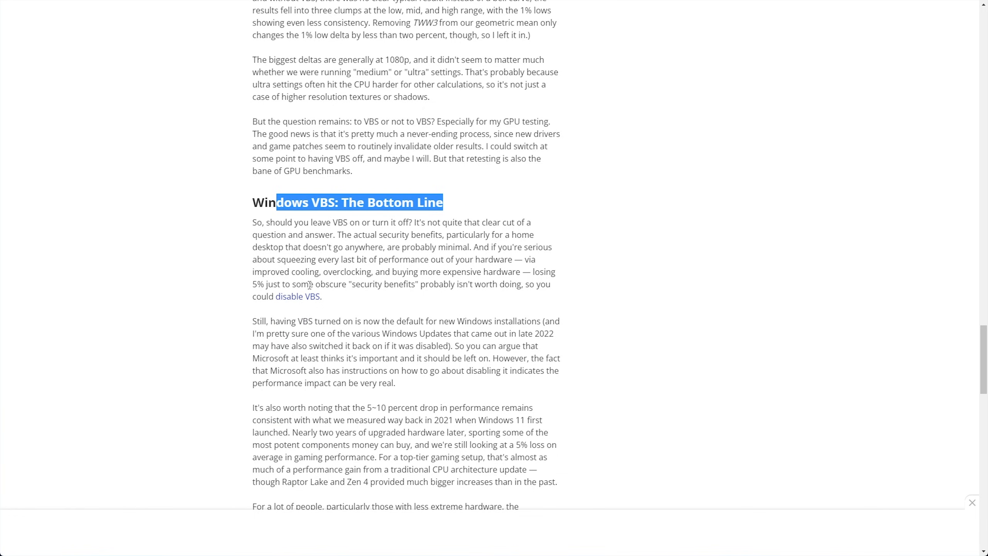
pyautogui.moveTo(331, 234)
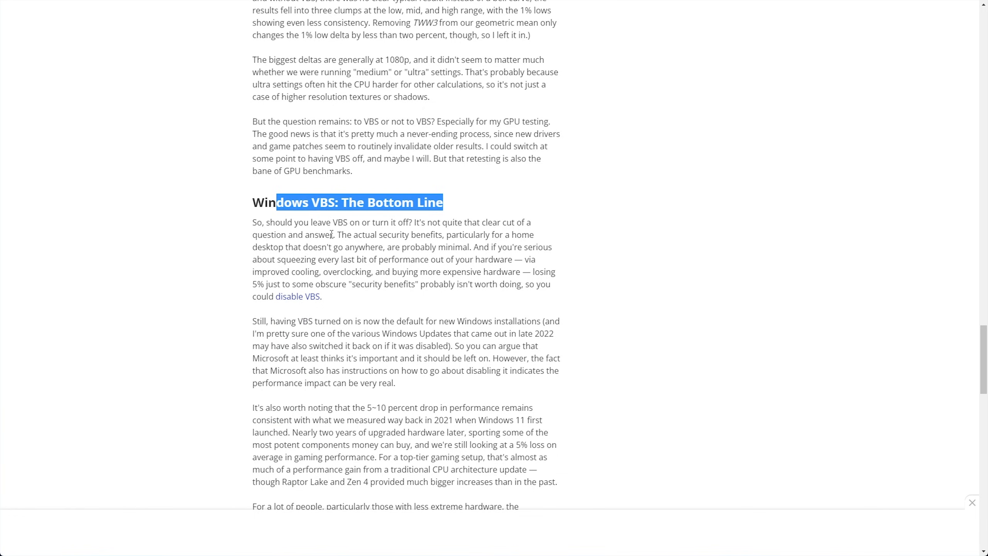
pyautogui.click(414, 224)
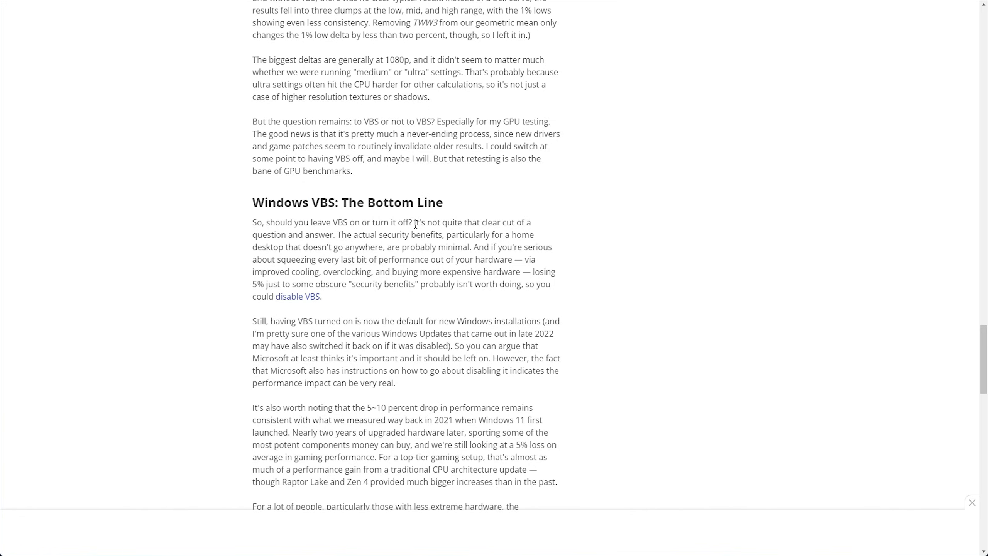
pyautogui.moveTo(336, 234); pyautogui.dragTo(469, 246)
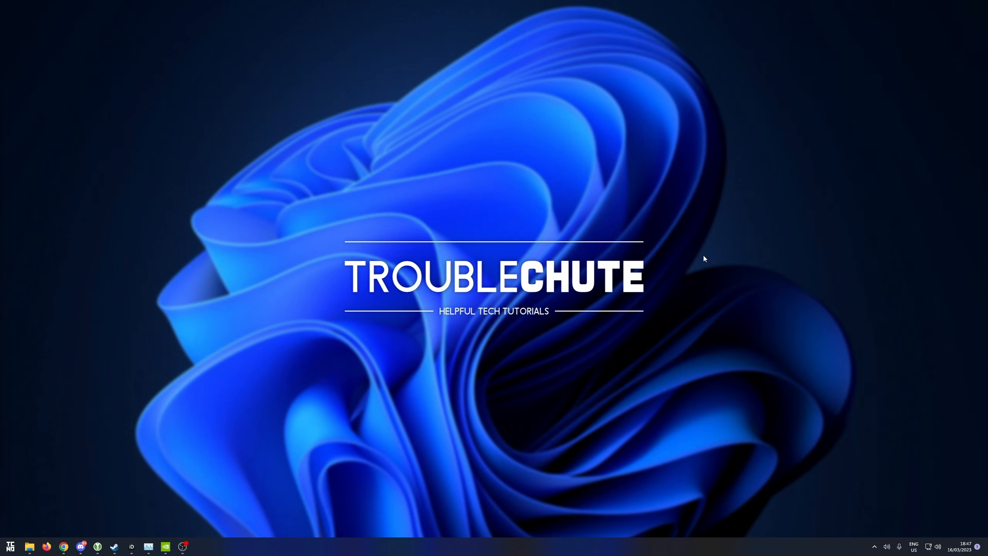
pyautogui.moveTo(744, 259)
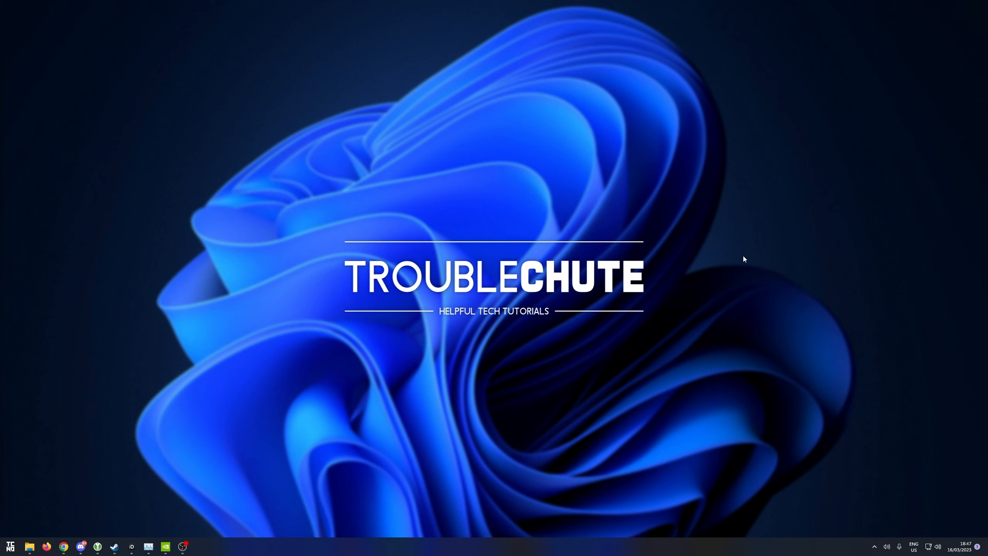
# - Run msinfo32 to bring up System Information on its System Summary
pyautogui.write('ms')
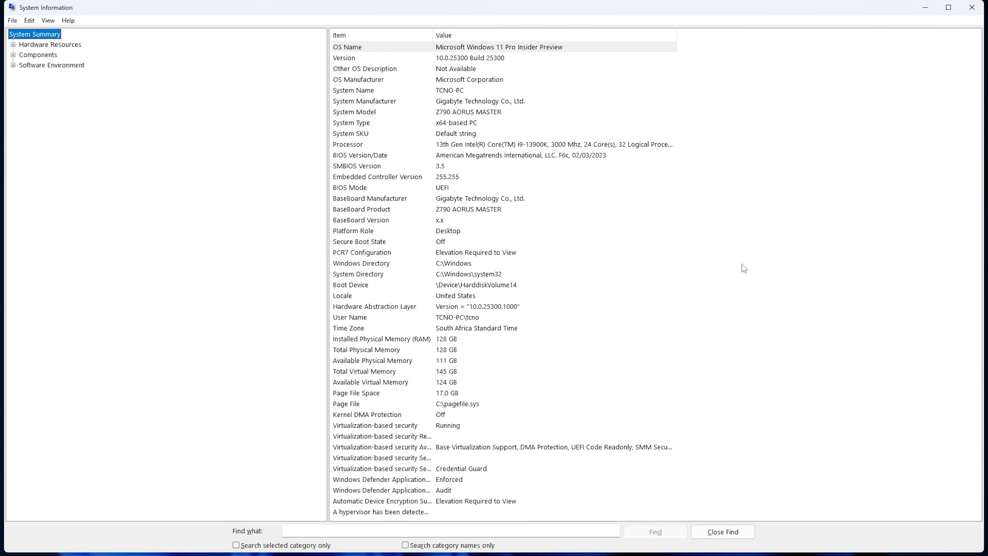
pyautogui.click(376, 425)
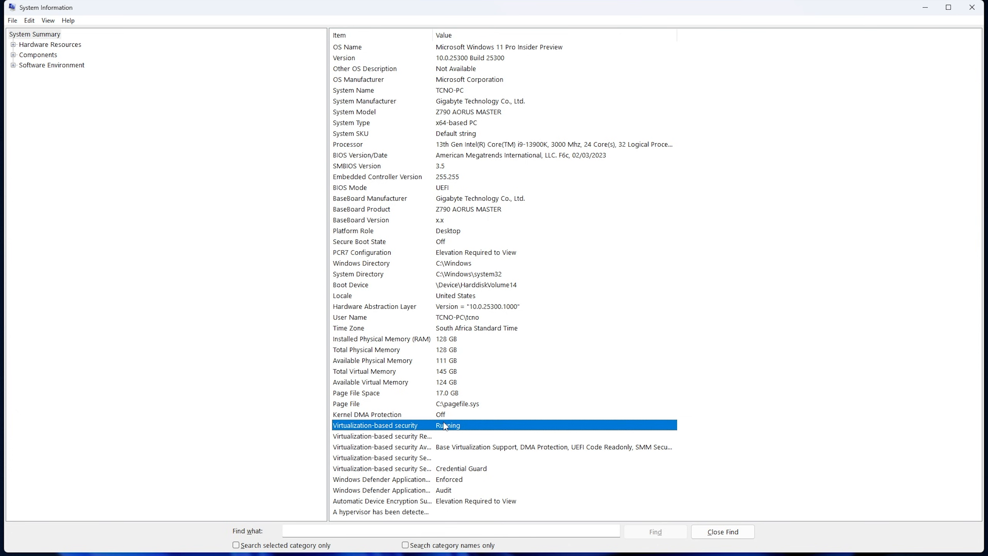
pyautogui.moveTo(464, 430)
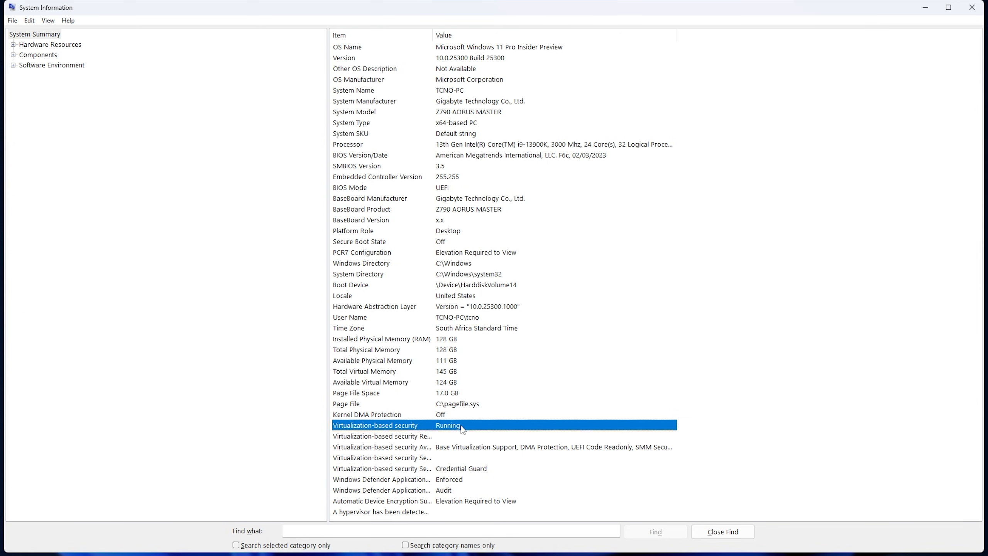
pyautogui.moveTo(525, 407)
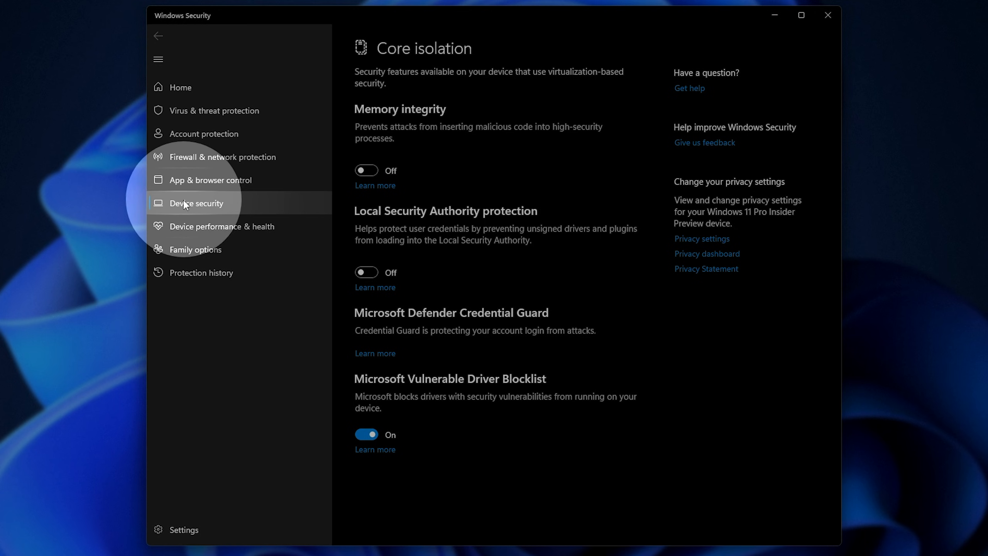
# - Go to Device security > Core isolation details and confirm Memory integrity is Off
pyautogui.click(159, 36)
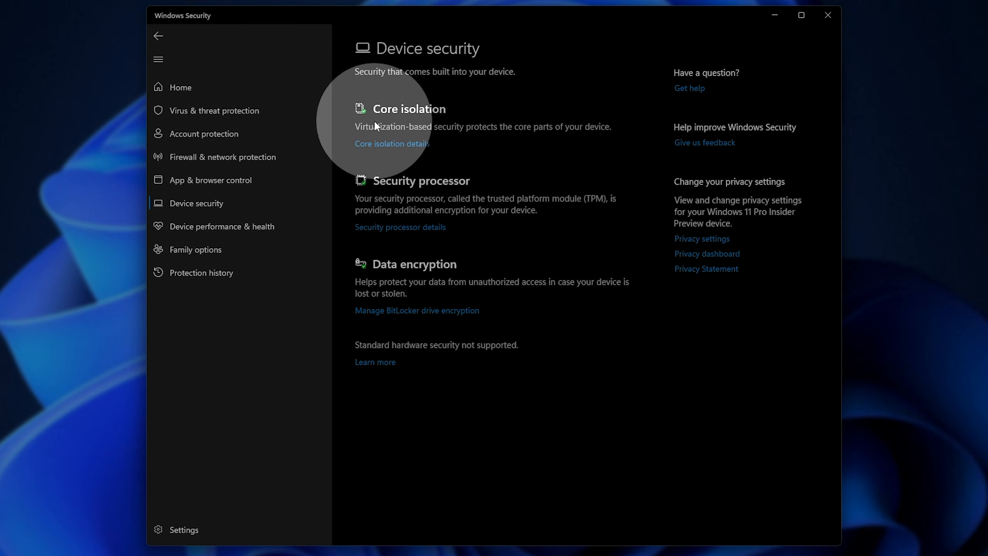
pyautogui.click(391, 143)
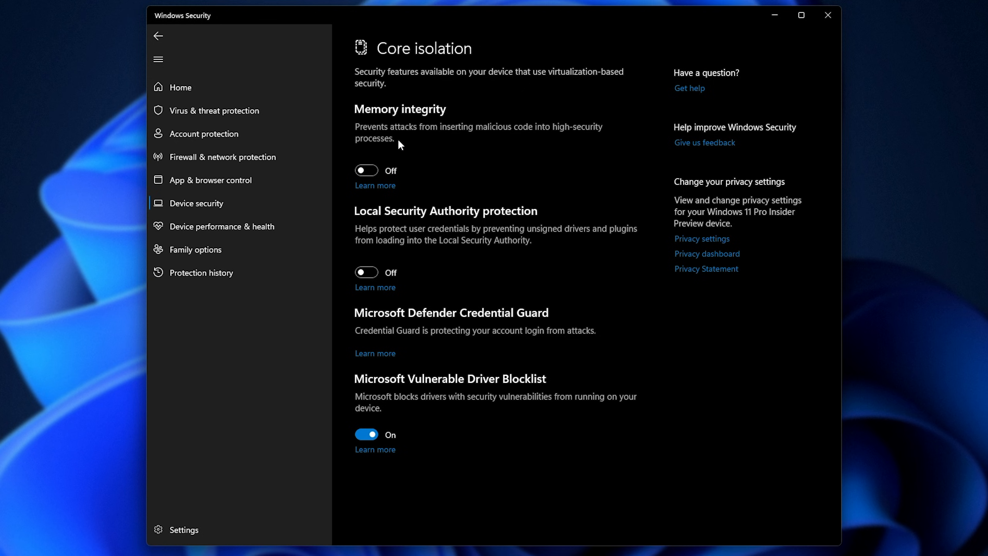
pyautogui.moveTo(366, 170)
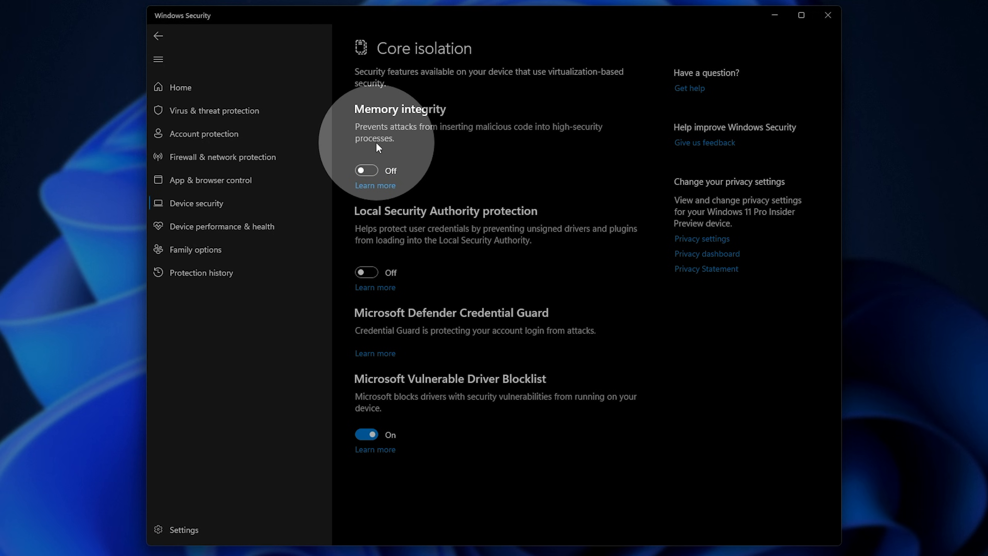
pyautogui.moveTo(395, 144)
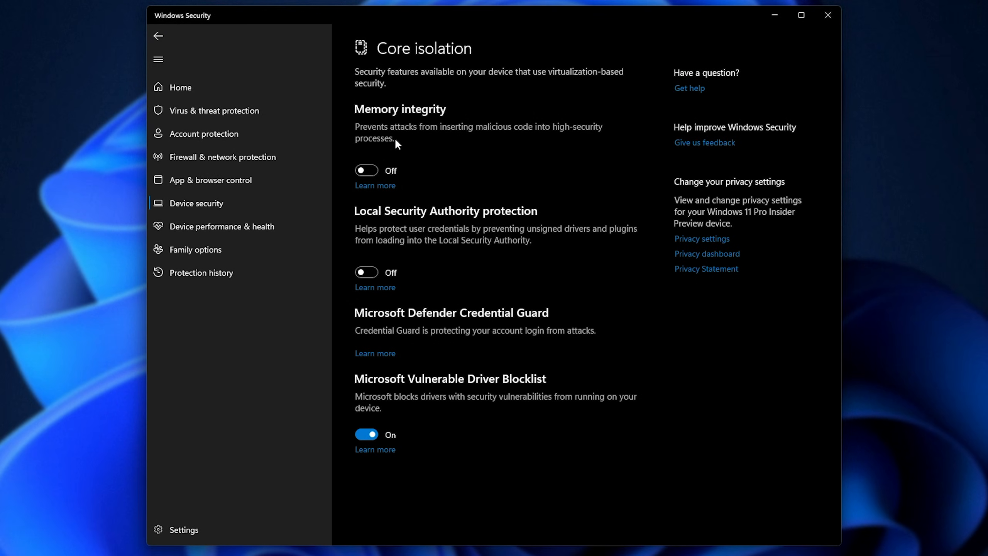
pyautogui.moveTo(499, 158)
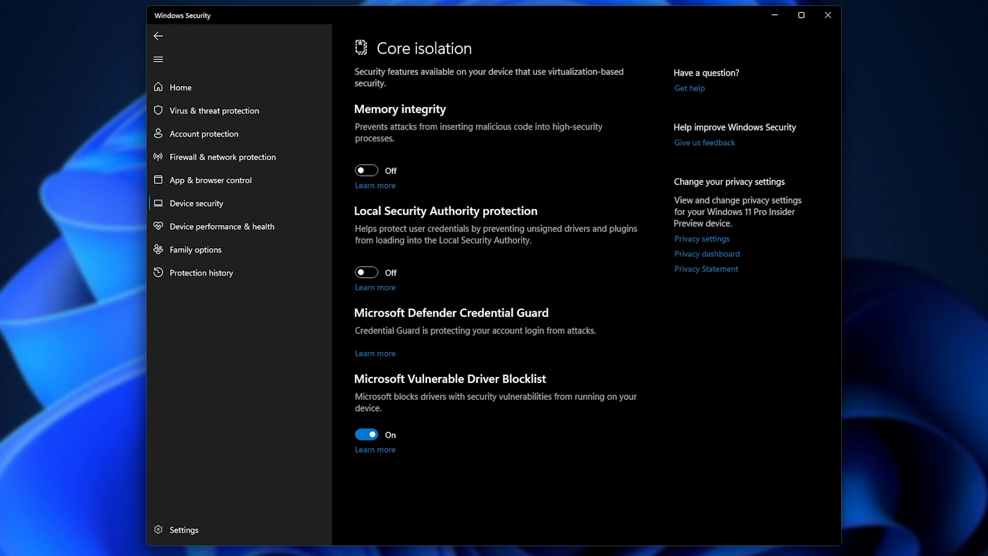
pyautogui.moveTo(686, 26)
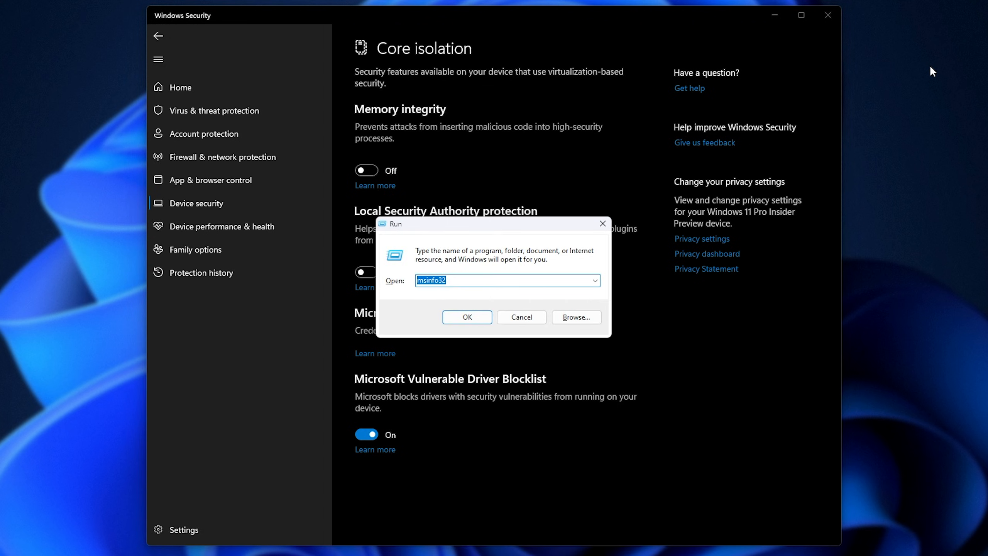
# - Launch regedit and browse HKEY_LOCAL_MACHINE\SYSTEM\CurrentControlSet\Control to the DeviceGuard key
pyautogui.write('regedit')
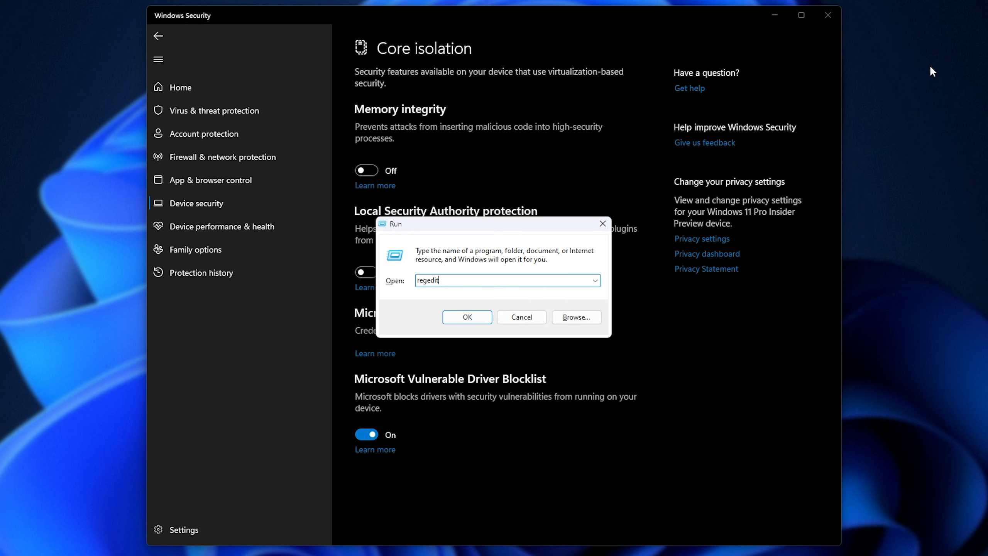
pyautogui.click(466, 317)
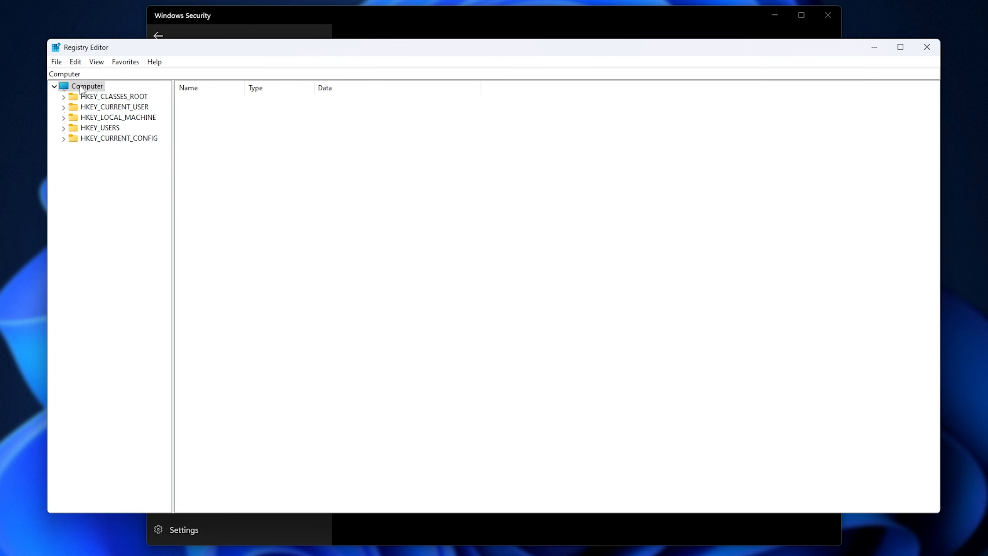
pyautogui.click(86, 87)
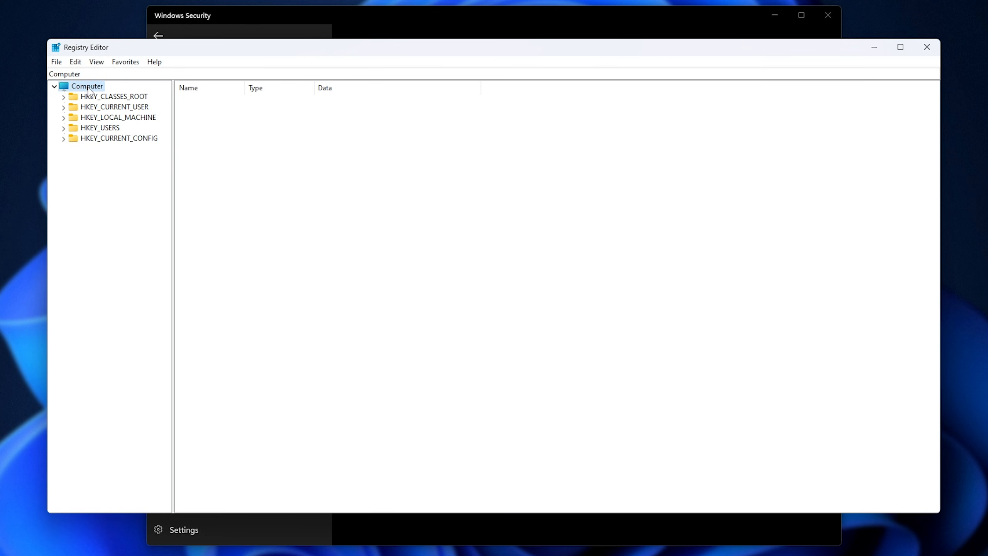
pyautogui.click(117, 117)
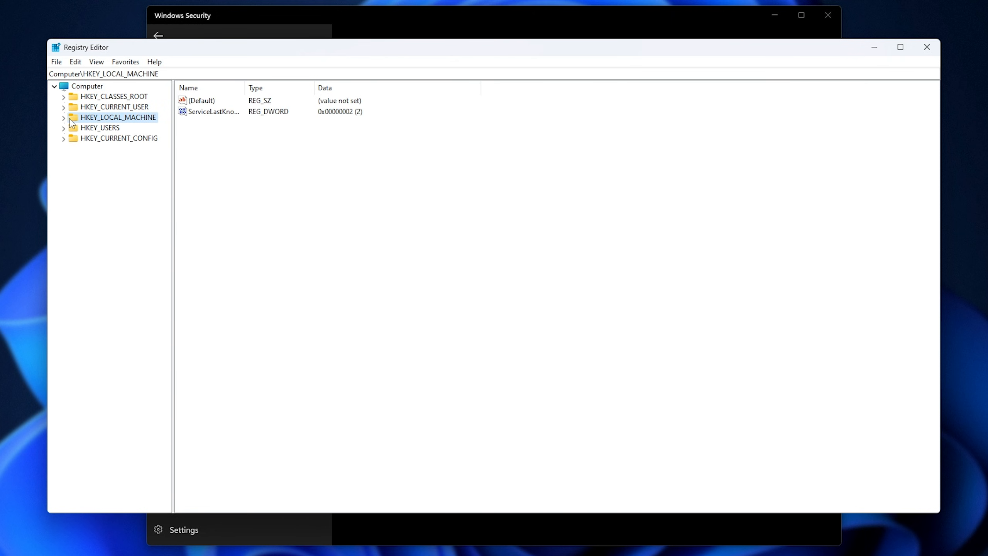
pyautogui.click(64, 118)
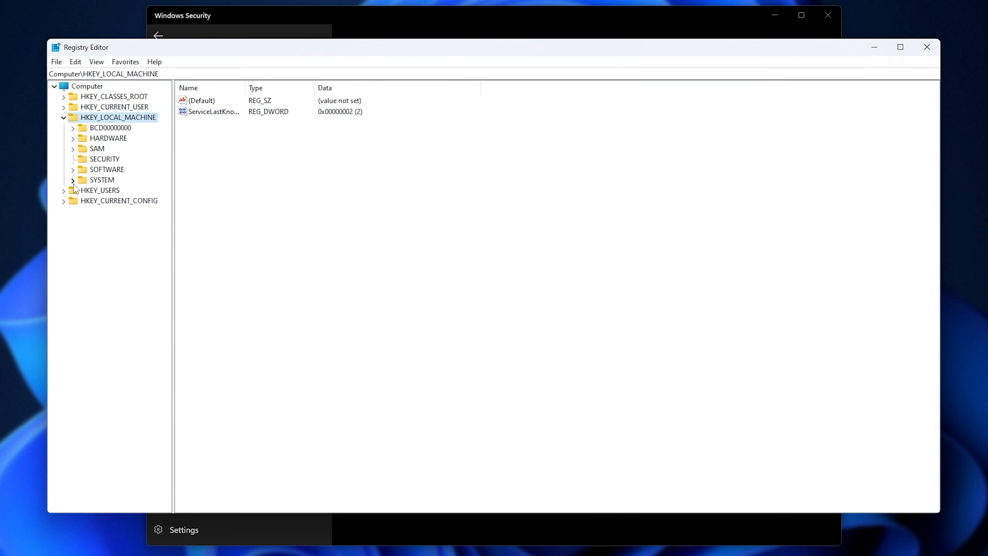
pyautogui.click(73, 180)
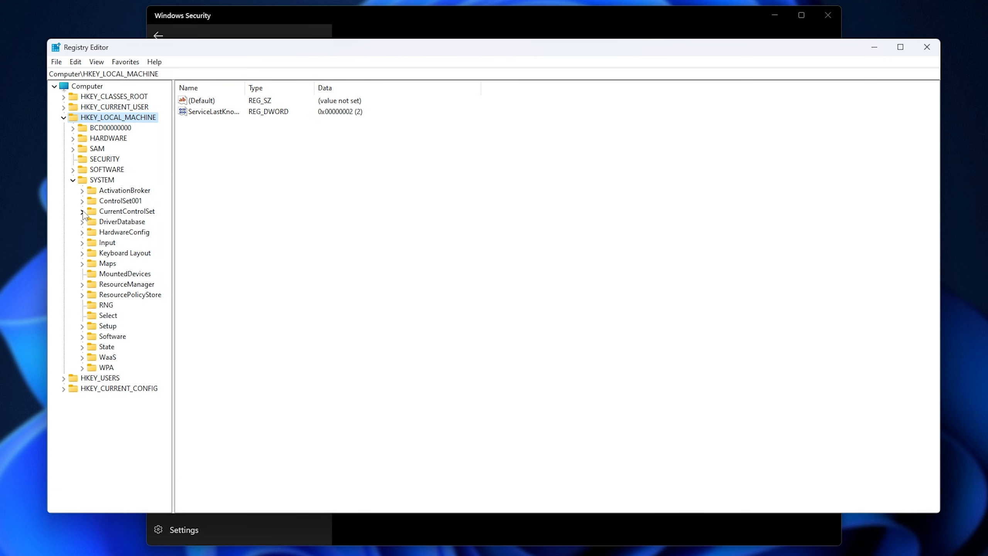
pyautogui.click(82, 211)
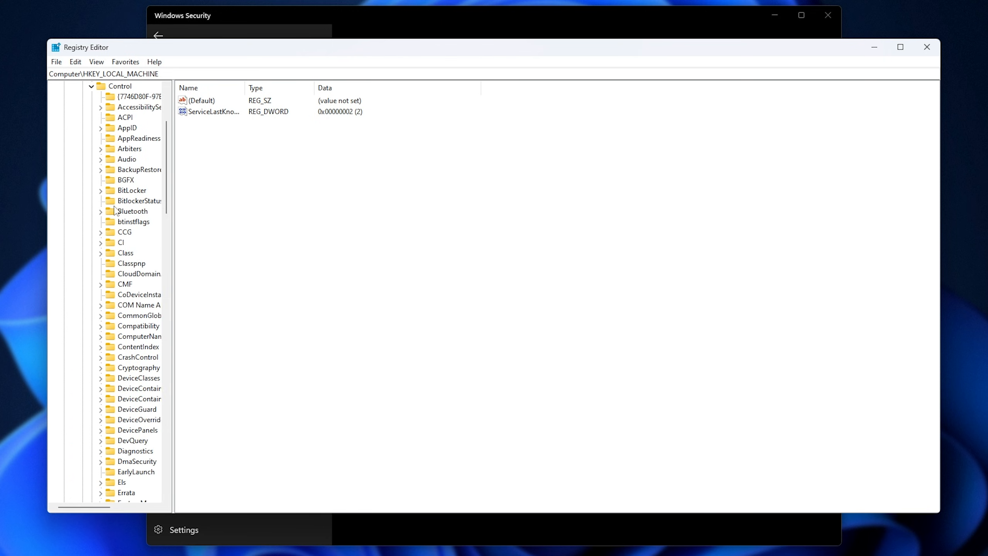
pyautogui.moveTo(141, 415)
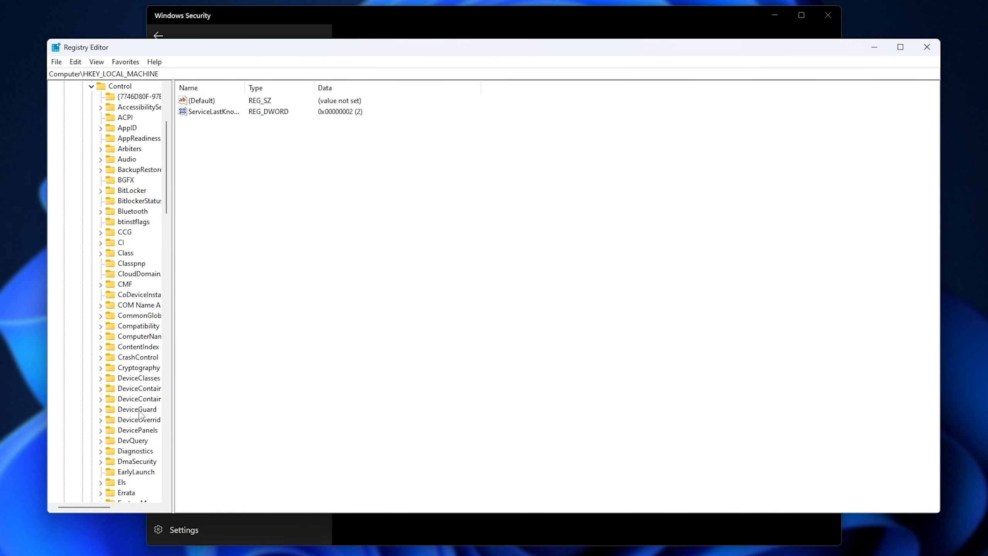
pyautogui.click(137, 409)
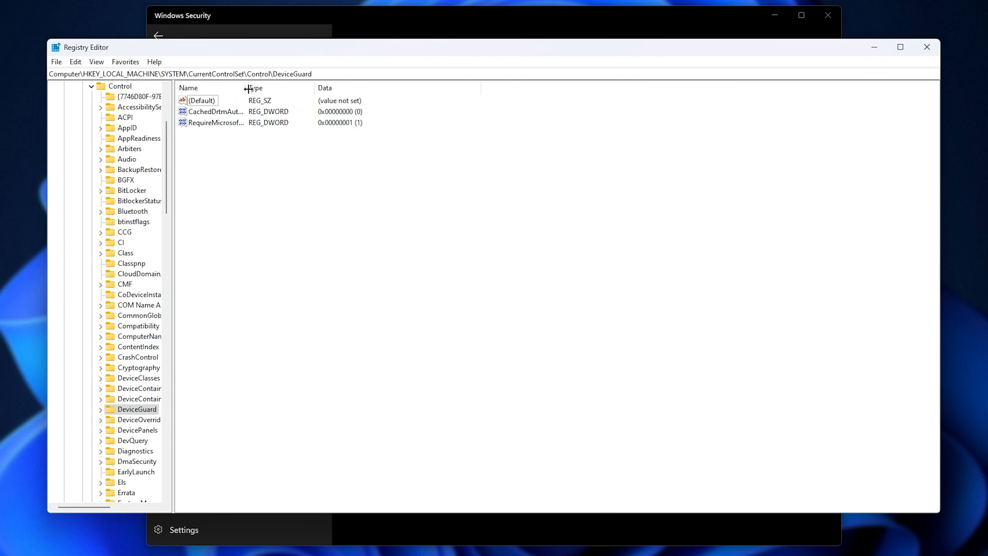
# - Create DWORD (32-bit) EnableVirtualizationBasedSecurity with data 0, then close Registry Editor
pyautogui.rightClick(315, 189)
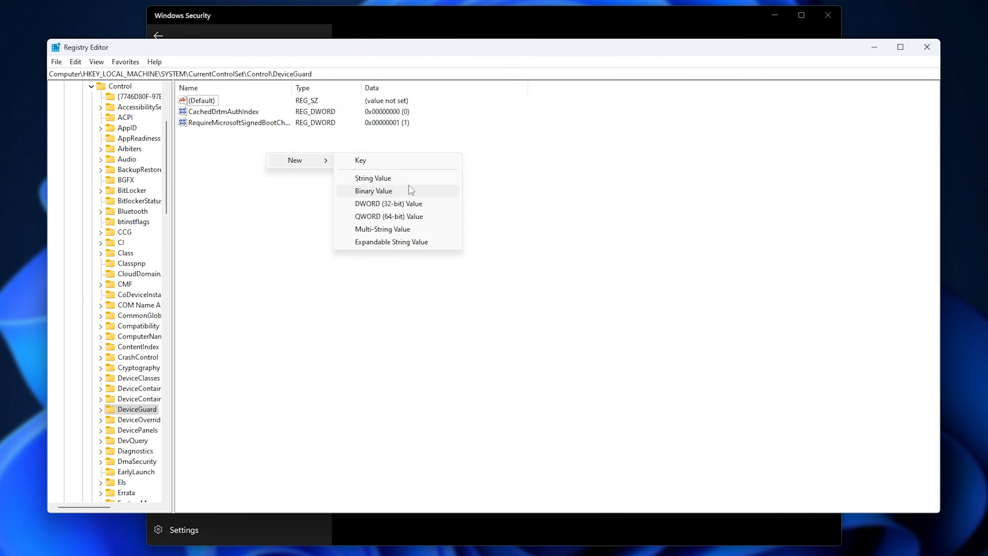
pyautogui.click(388, 203)
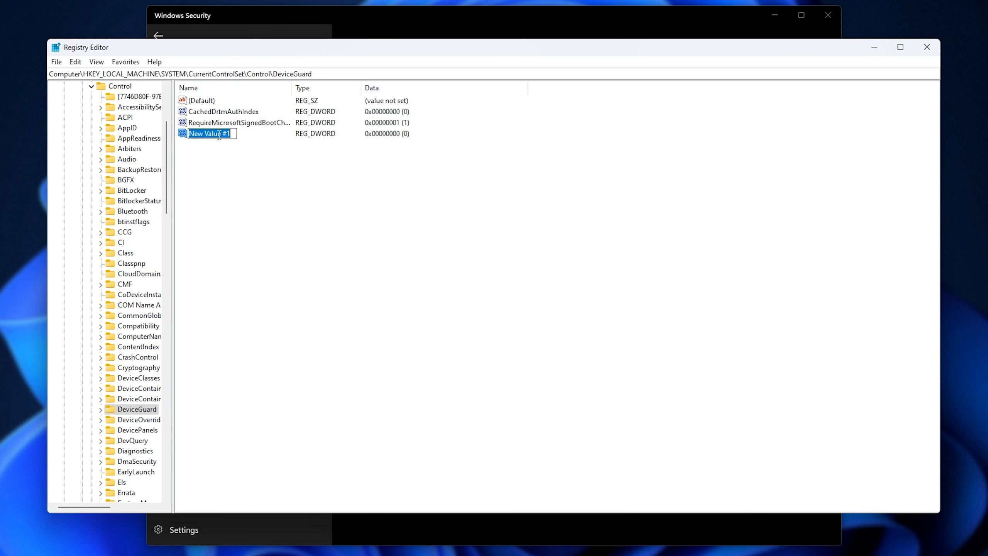
pyautogui.write('EnableVirtualizationBasedSecurity')
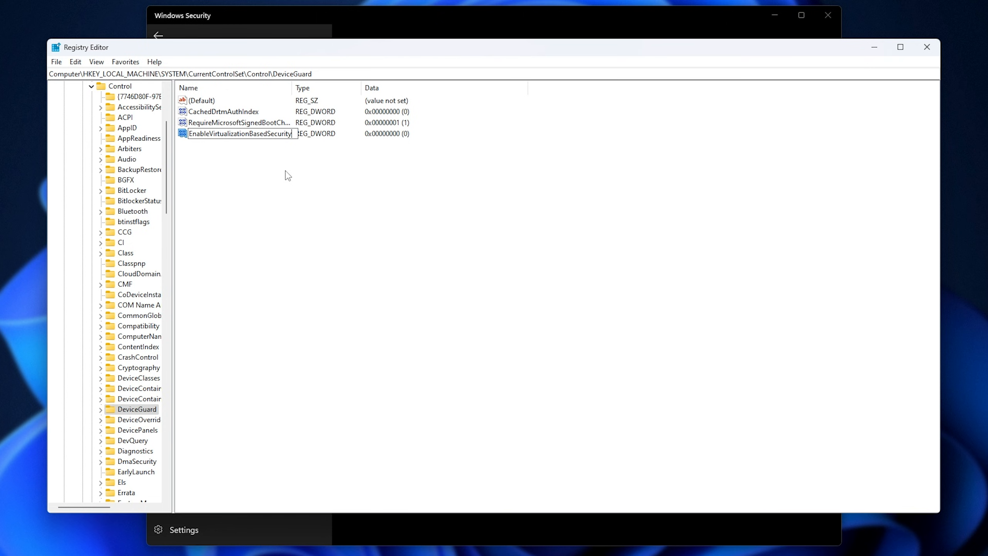
pyautogui.press('Enter')
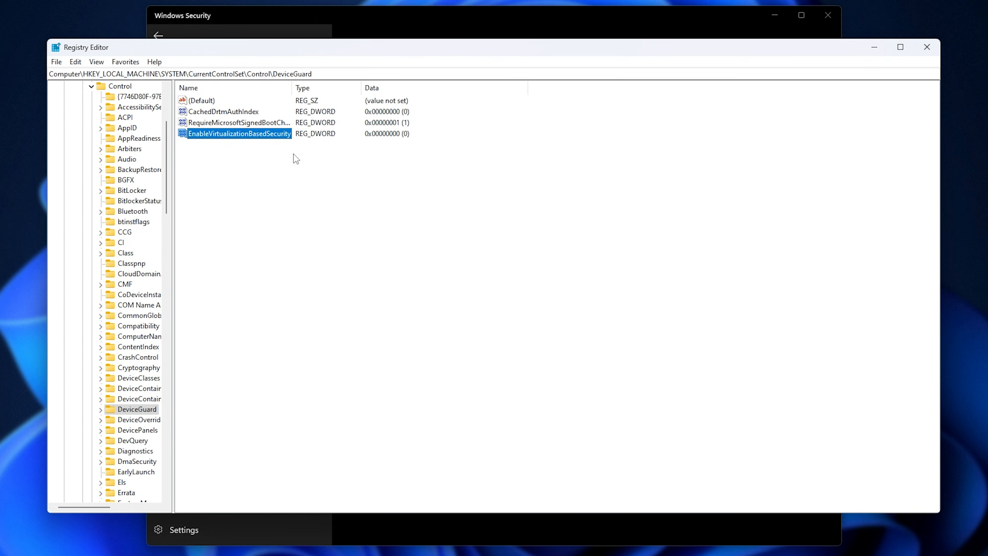
pyautogui.doubleClick(238, 133)
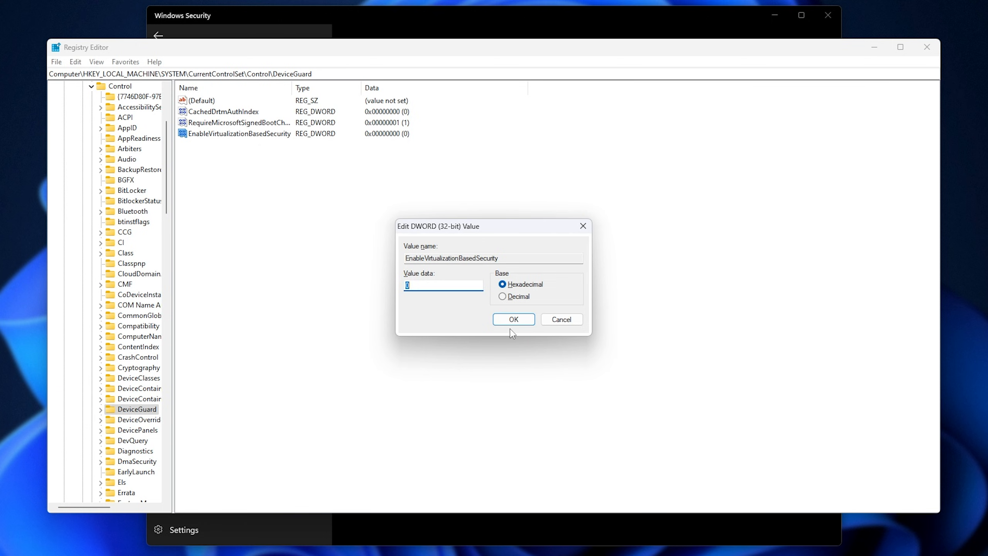
pyautogui.click(512, 319)
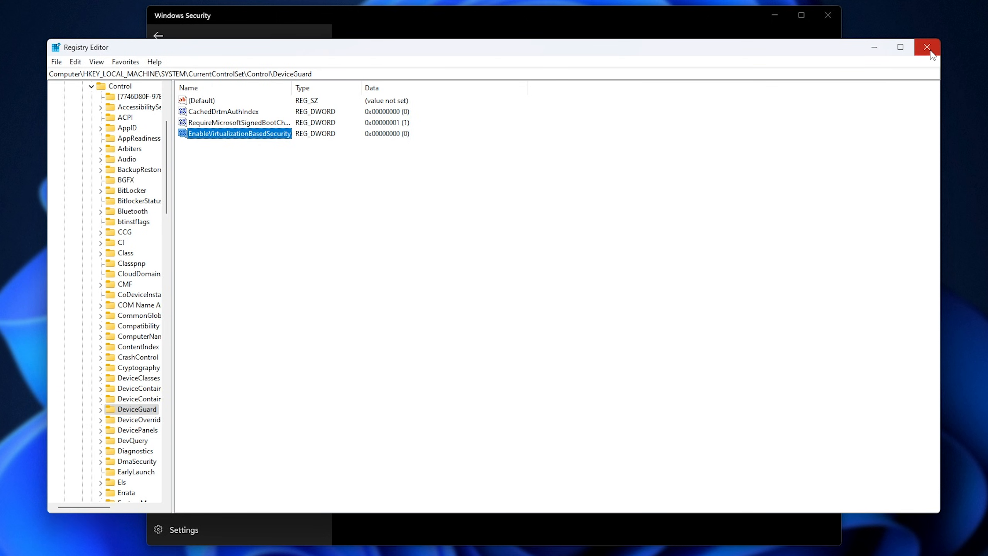
pyautogui.click(926, 46)
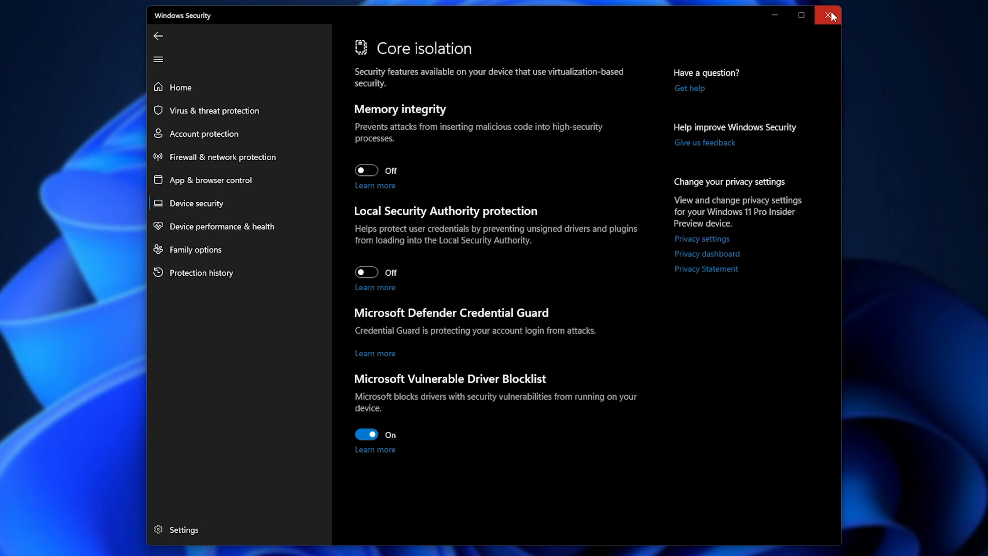
# - Close Windows Security and scroll System Summary down to Virtualization-based security
pyautogui.click(830, 15)
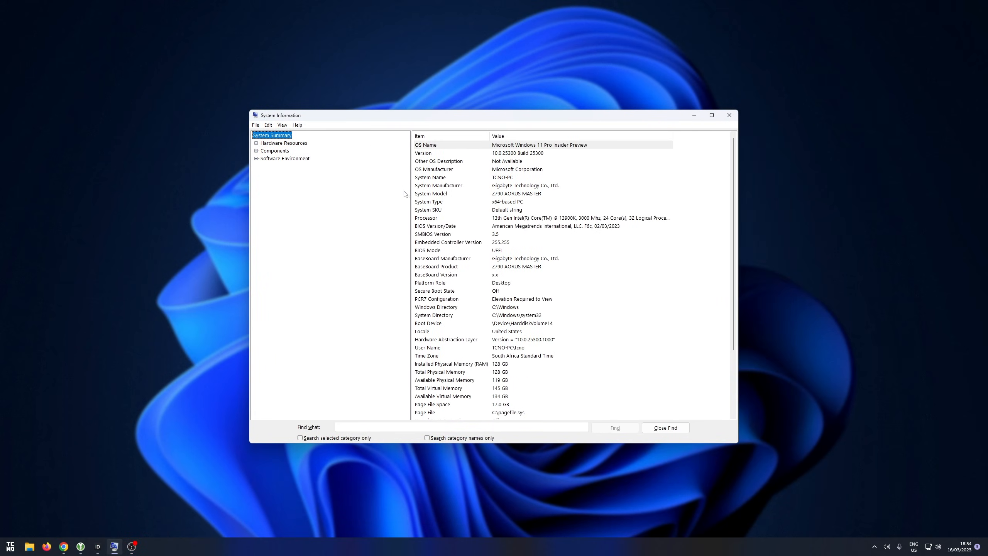
pyautogui.scroll(-3)
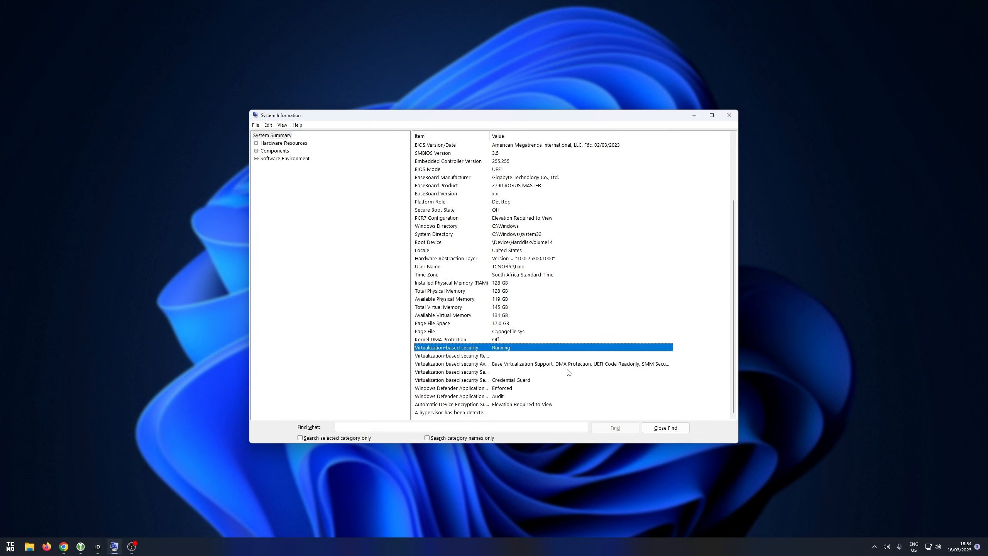
pyautogui.moveTo(557, 348)
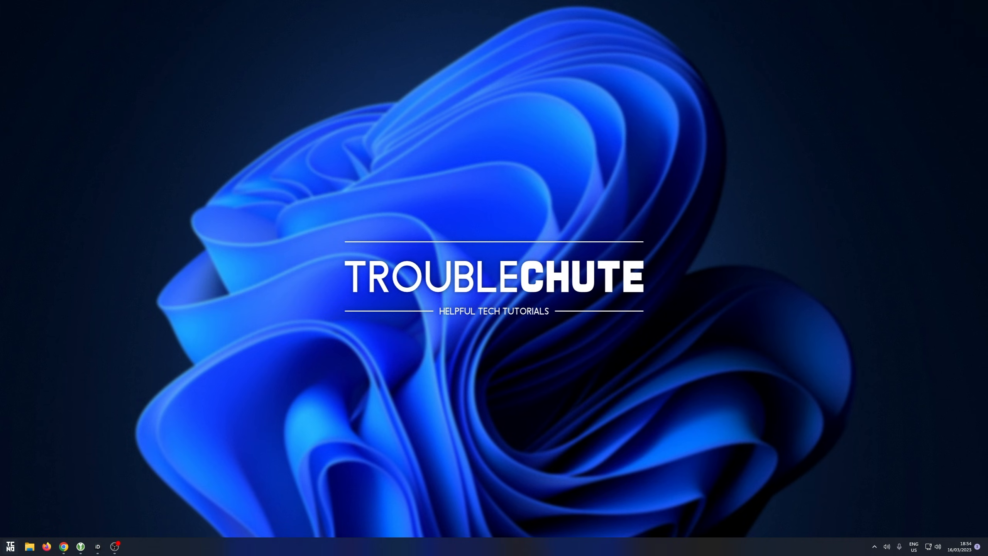
# - Search 'features' from Start, uncheck Virtual Machine Platform, and close Windows Features
pyautogui.click(16, 542)
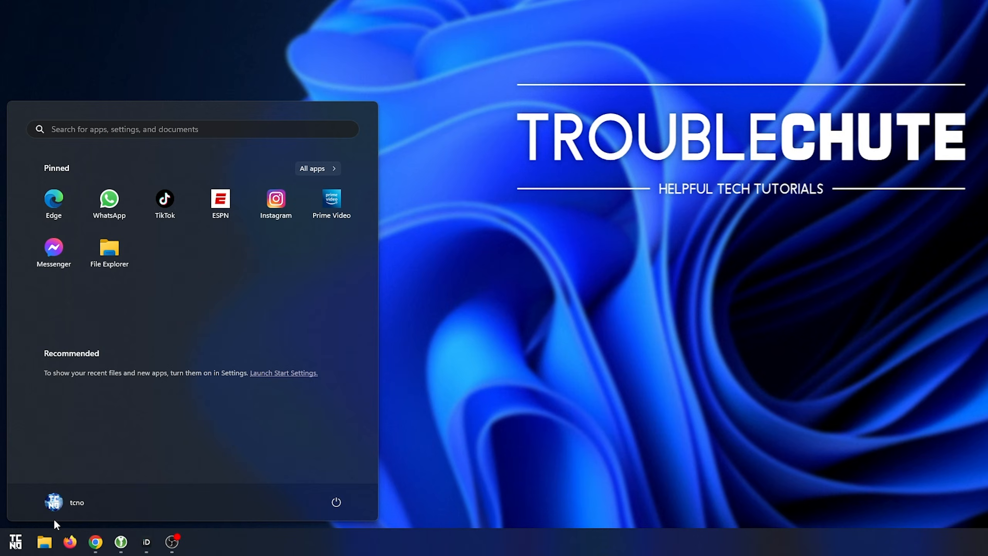
pyautogui.write('features')
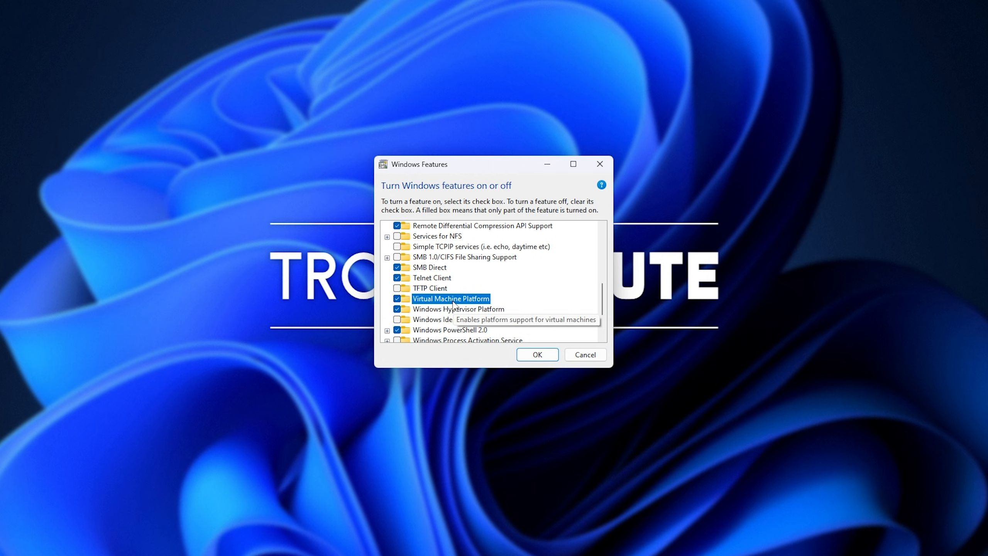
pyautogui.click(397, 298)
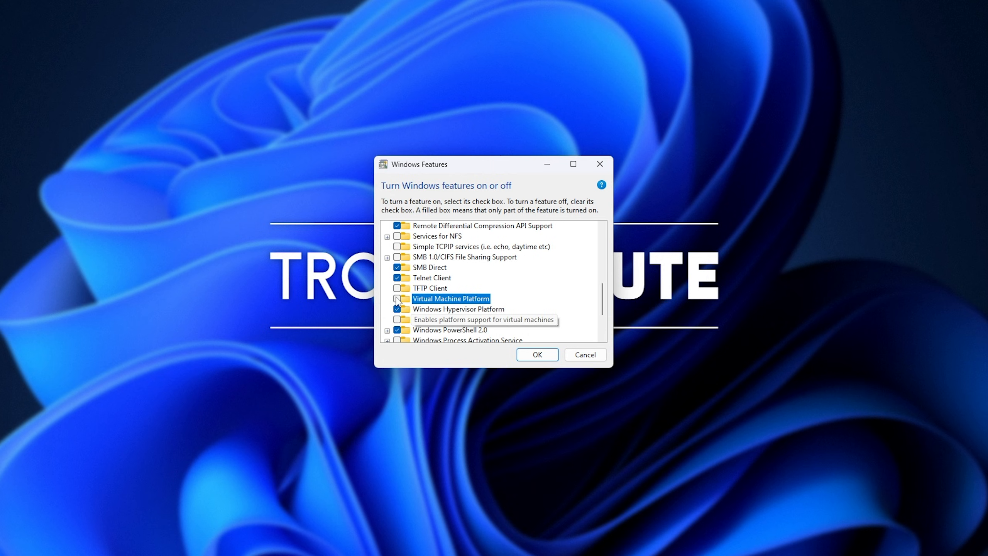
pyautogui.scroll(-3)
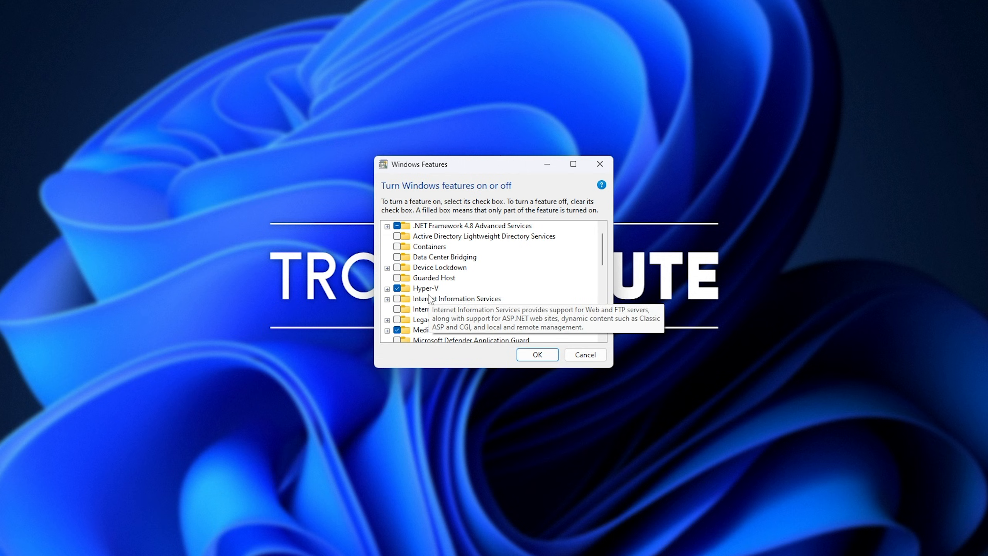
pyautogui.click(424, 288)
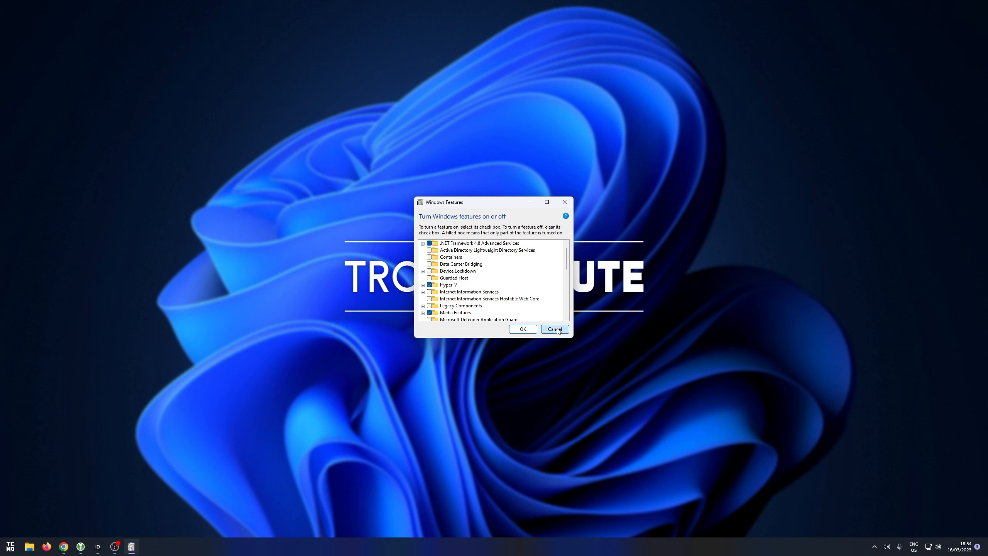
pyautogui.click(554, 329)
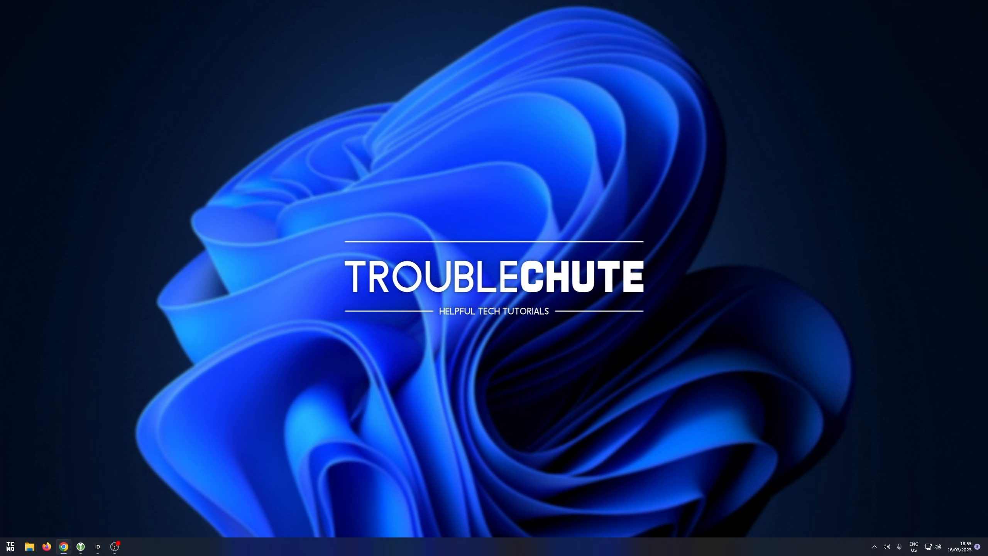
pyautogui.moveTo(846, 214)
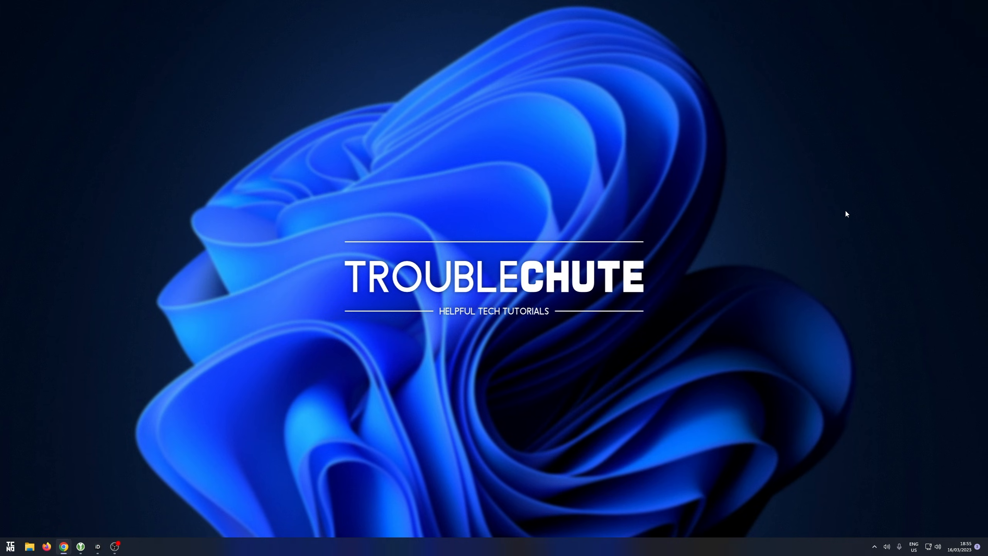